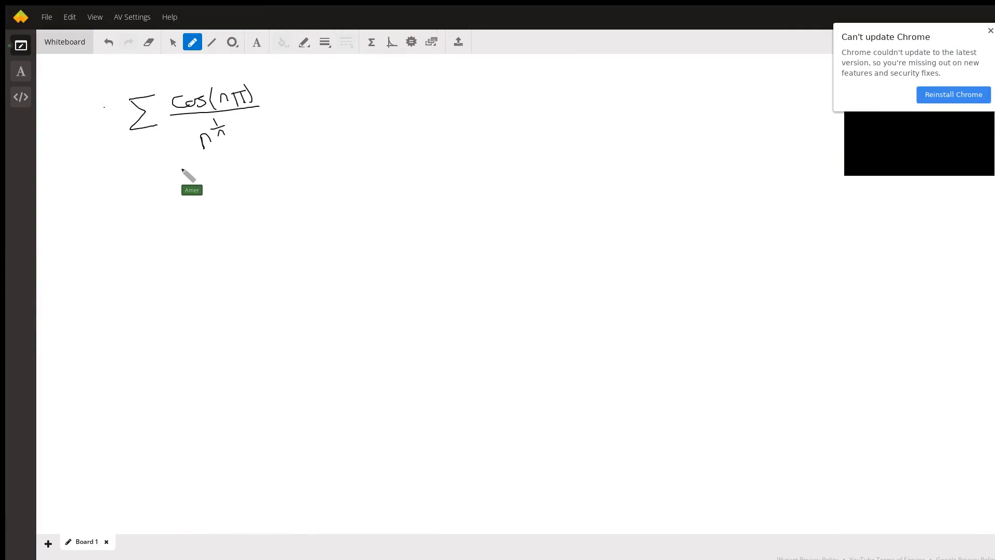
mouse_move(197, 124)
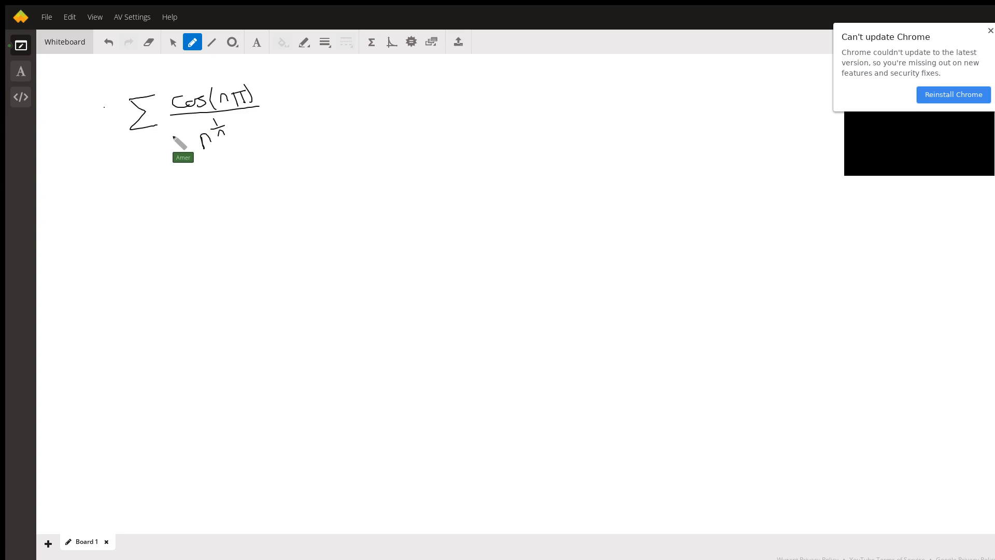
mouse_move(147, 153)
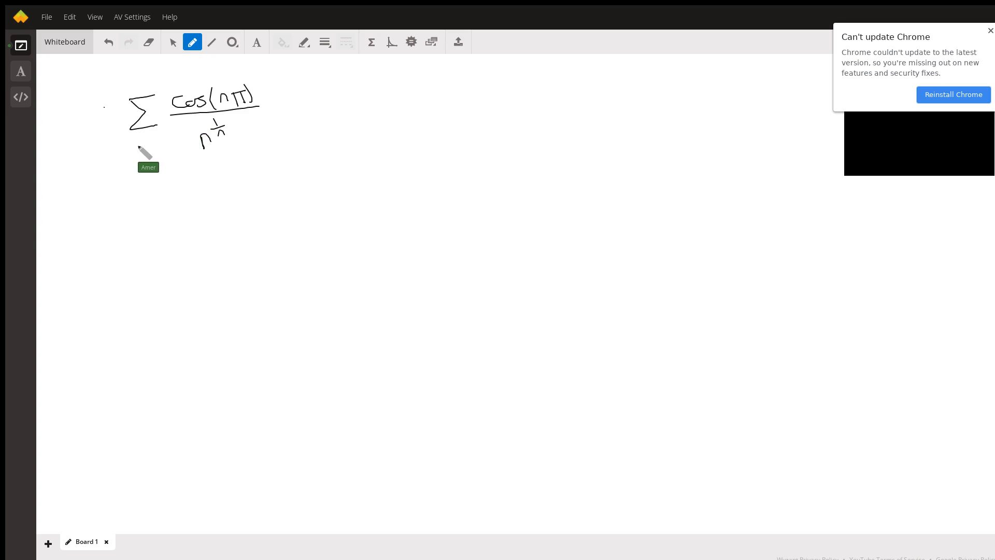
mouse_move(178, 143)
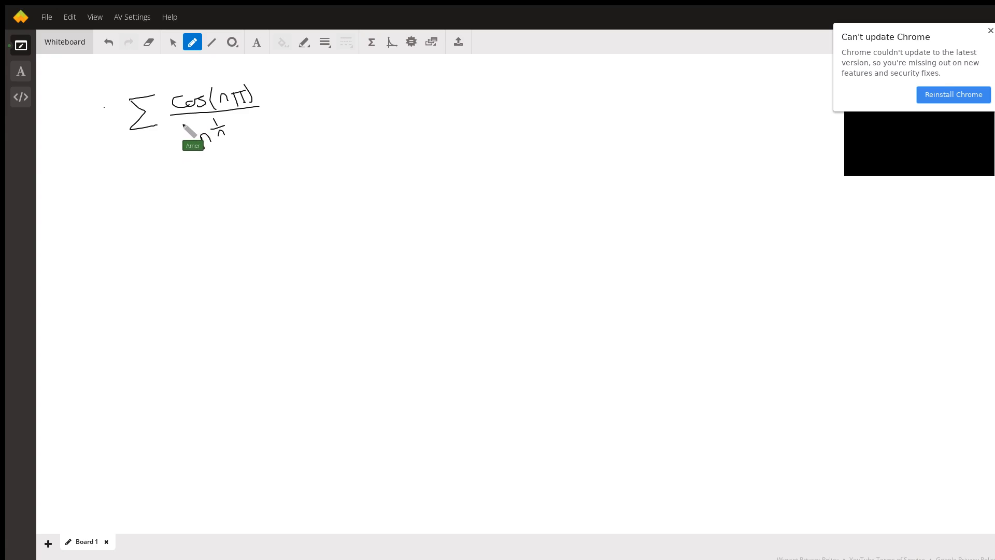
mouse_move(184, 132)
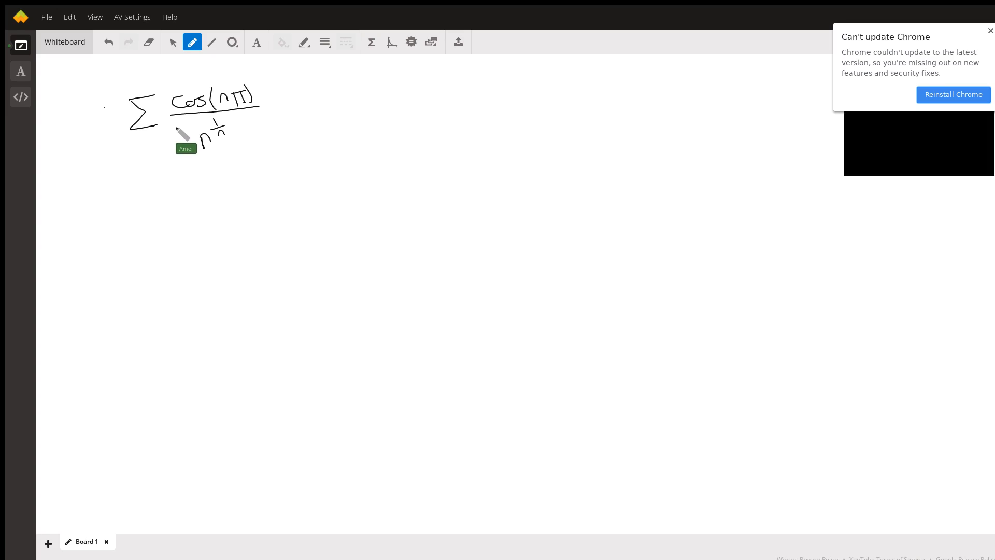
mouse_move(161, 207)
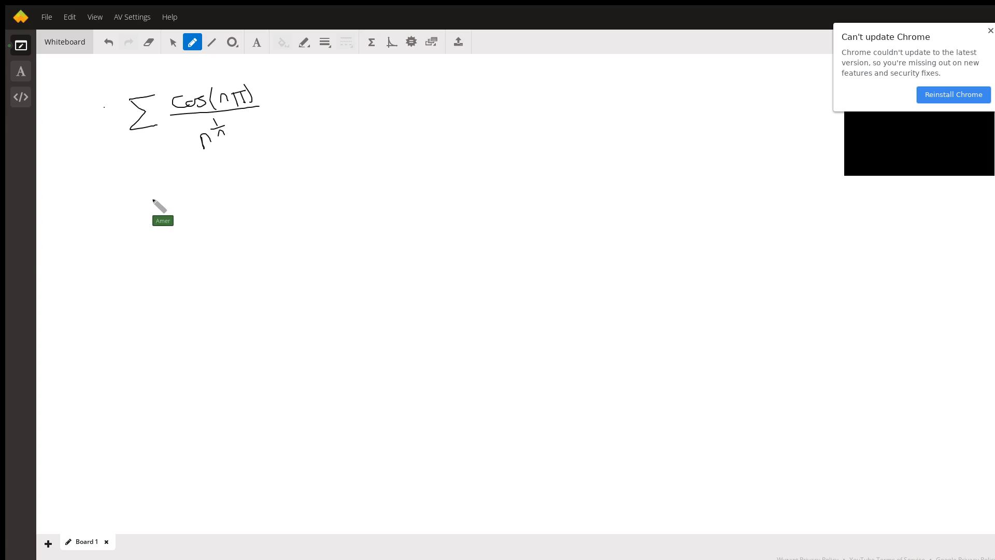
Handwrite lim n→∞ of cos nπ / n^(1/n) beneath the series.
left_click_drag(133, 197, 171, 190)
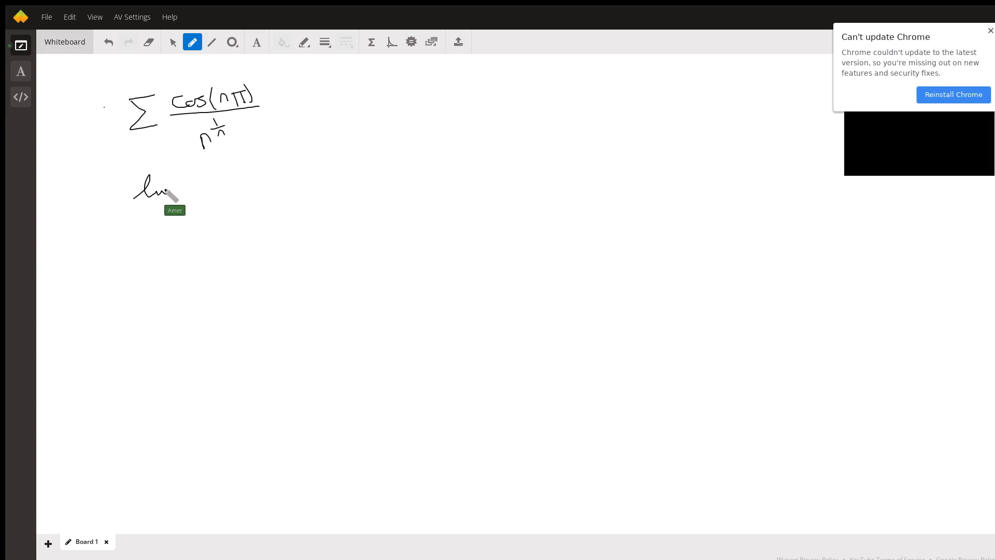
left_click_drag(133, 211, 171, 211)
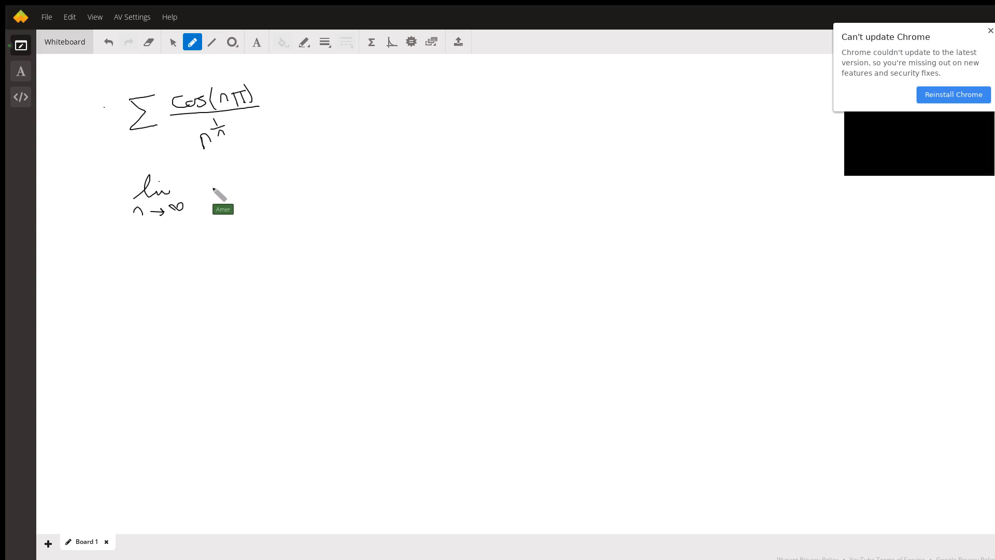
mouse_move(219, 179)
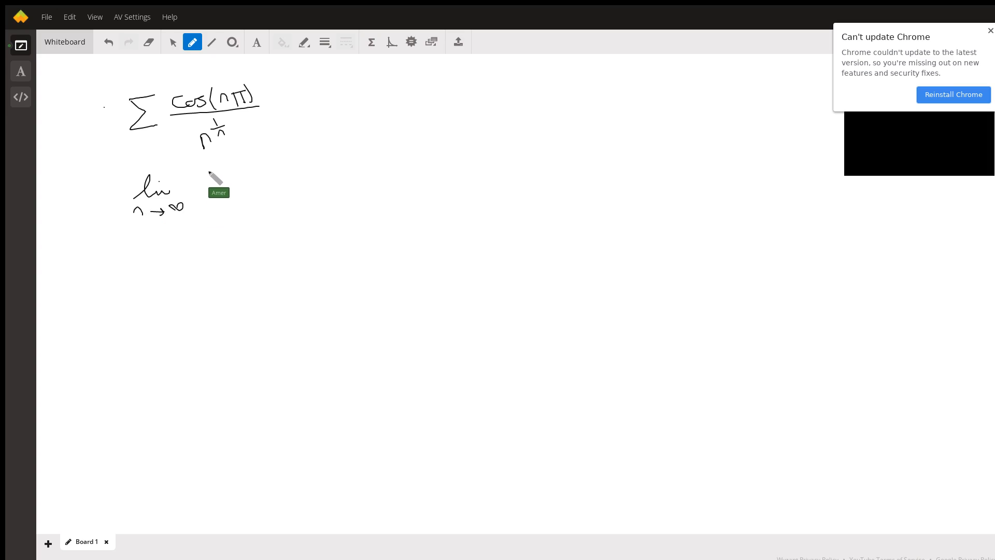
left_click_drag(206, 181, 234, 175)
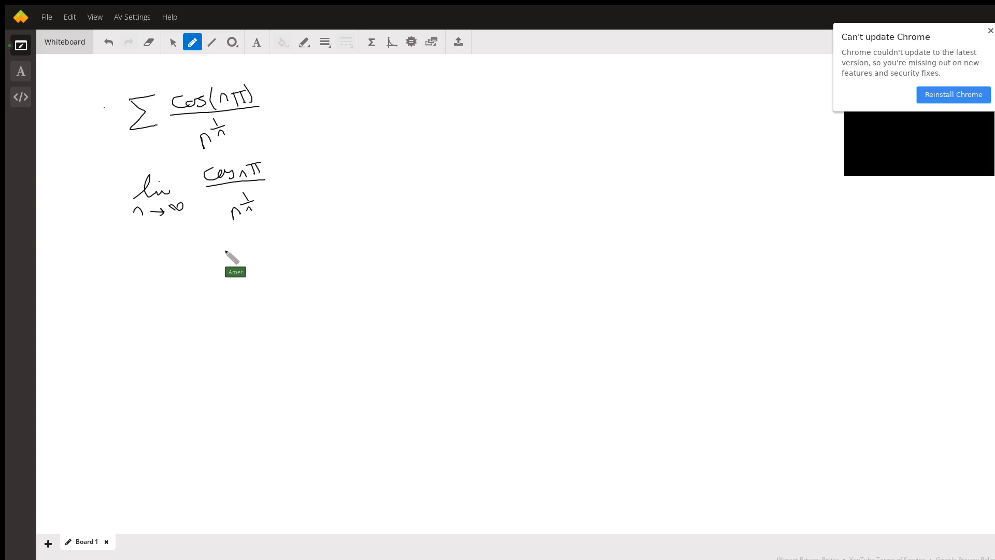
mouse_move(227, 238)
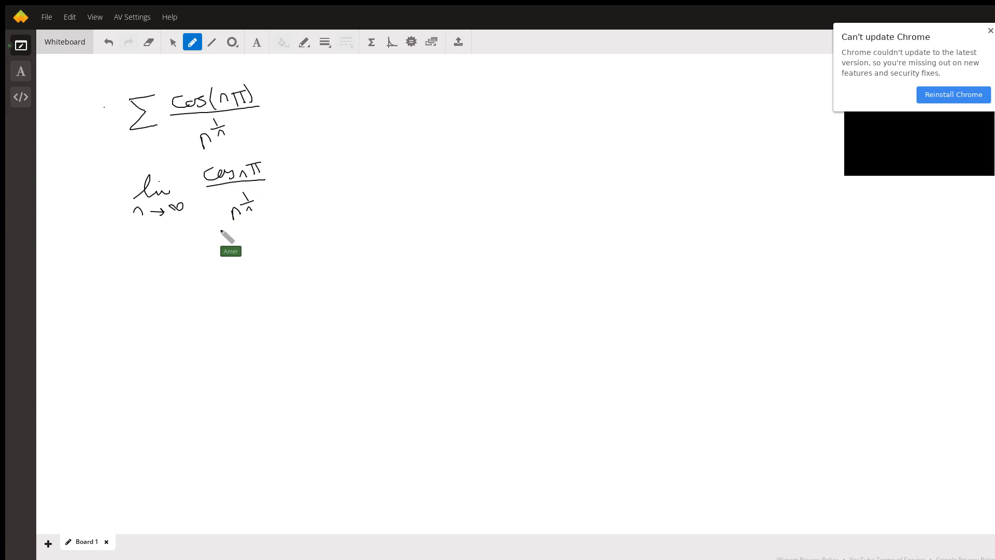
mouse_move(184, 259)
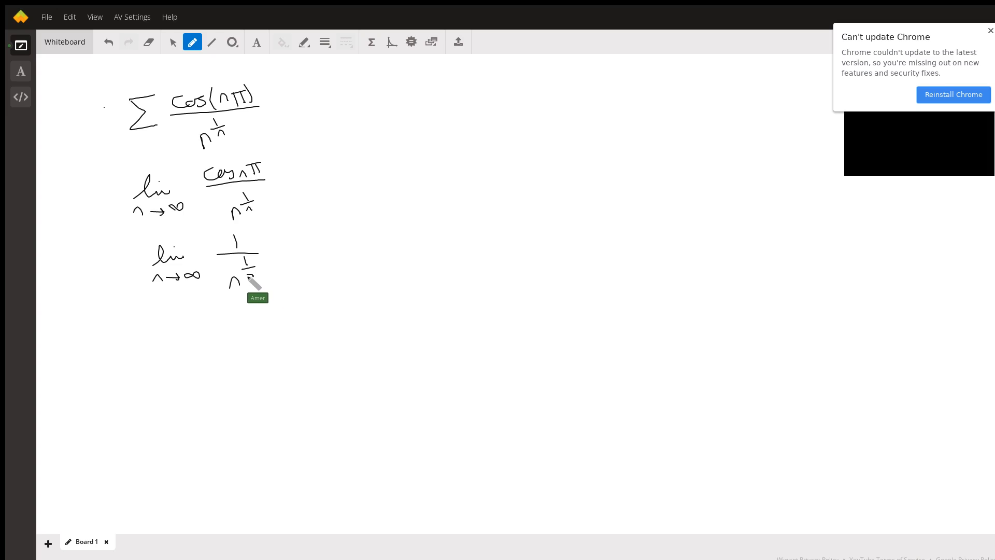
mouse_move(292, 280)
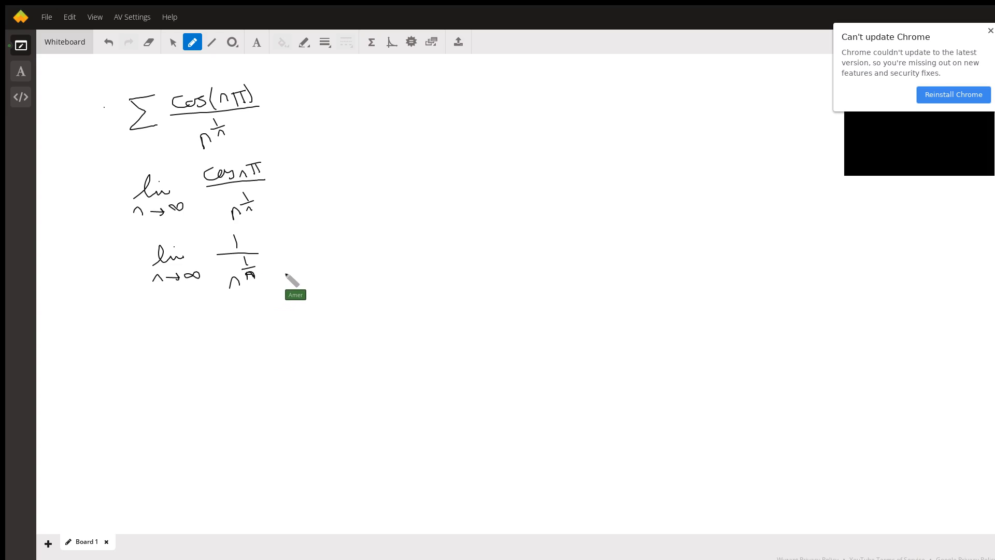
mouse_move(291, 254)
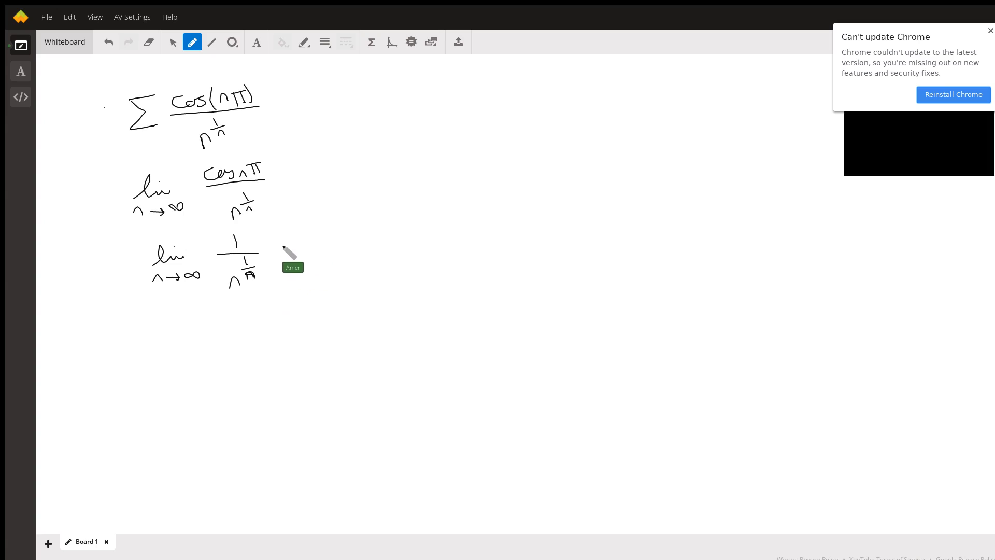
Add a divider, then write lim n^(1/n) as the ∞^0 form rewritten as lim e^(ln n^(1/n)).
left_click_drag(281, 121, 291, 206)
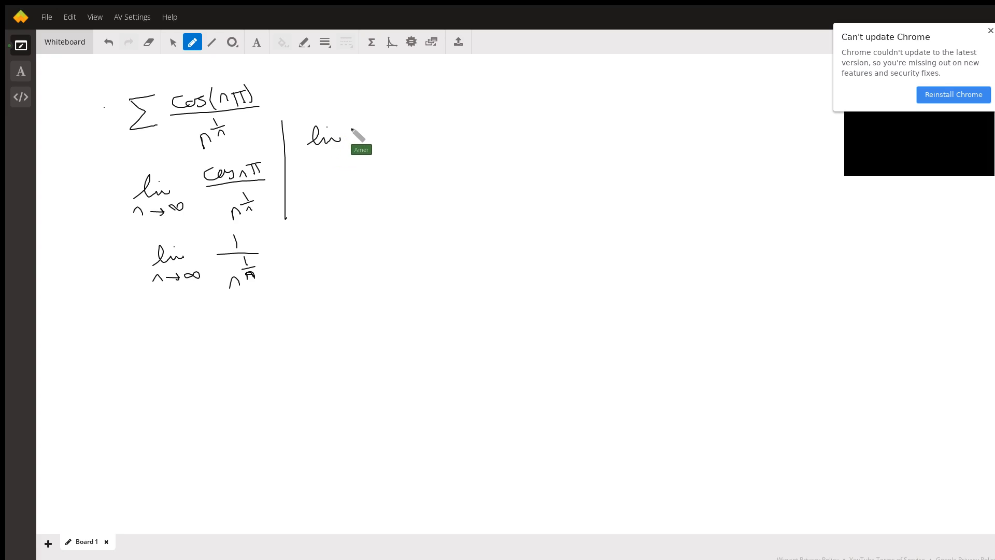
mouse_move(375, 139)
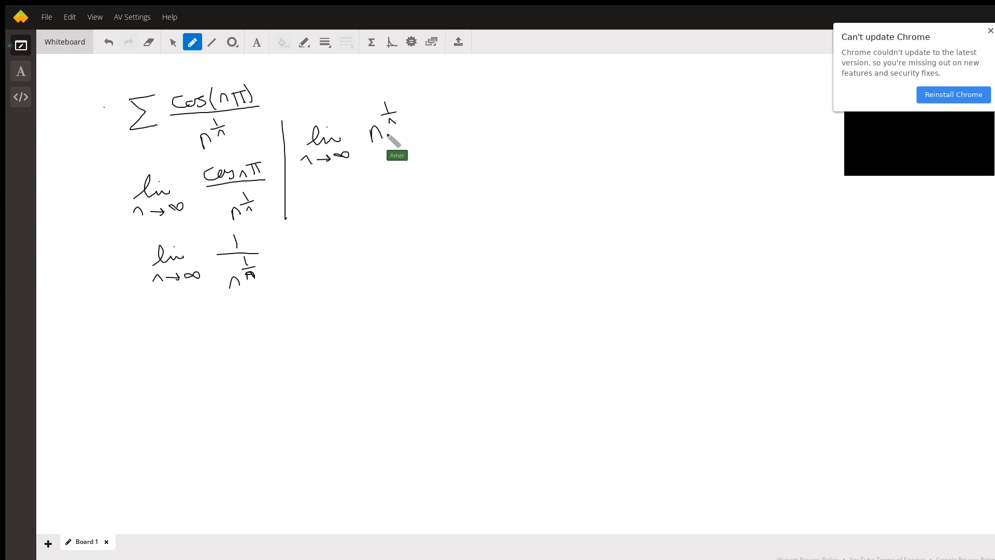
mouse_move(470, 144)
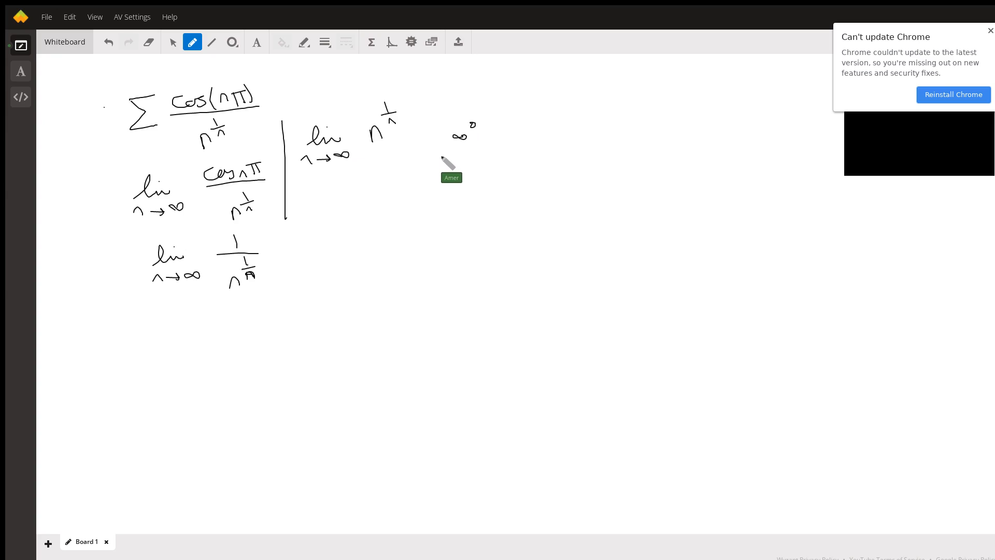
mouse_move(353, 187)
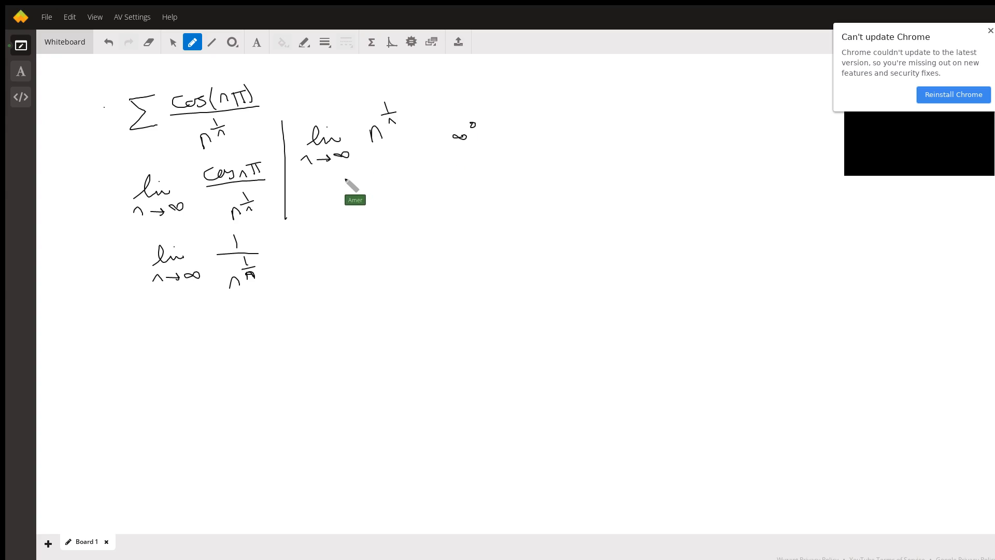
mouse_move(362, 206)
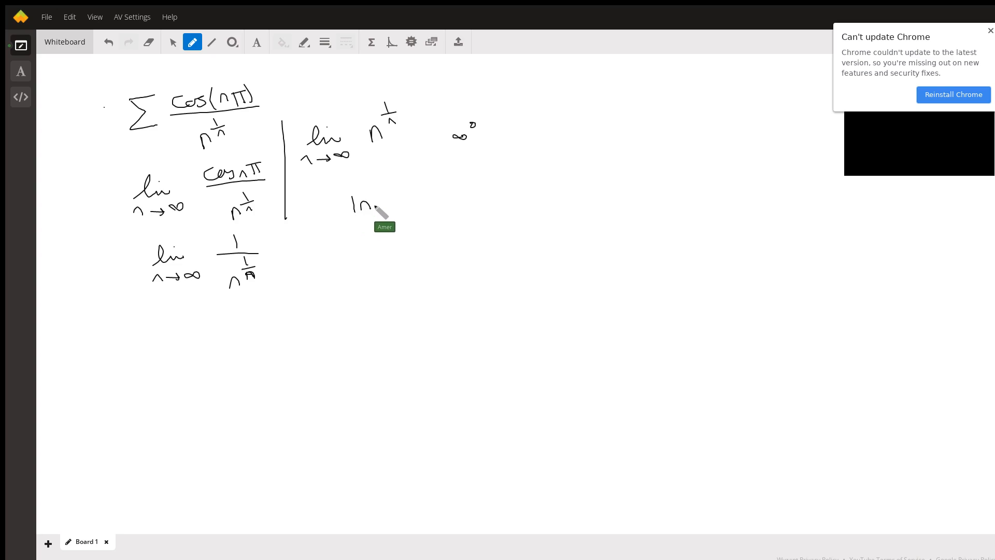
left_click_drag(378, 209, 403, 184)
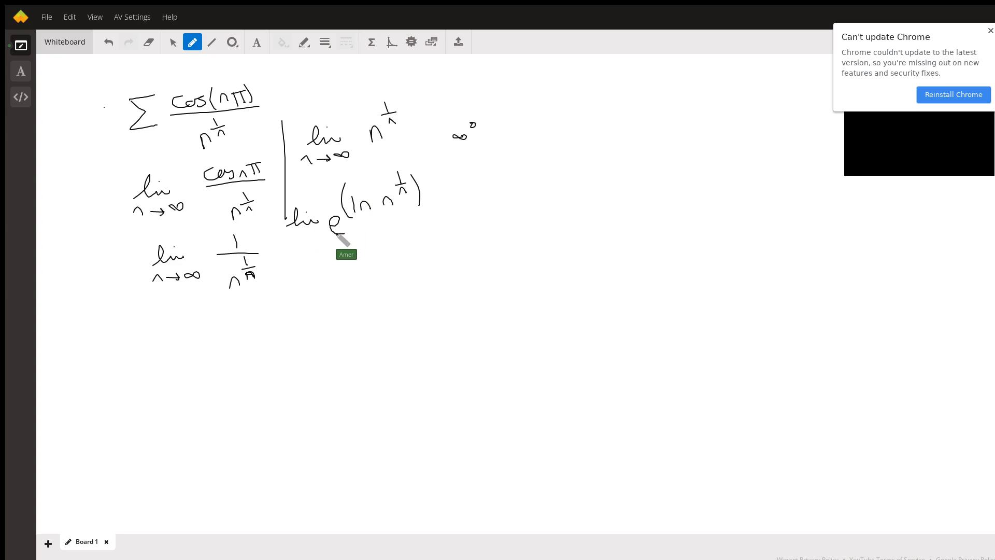
mouse_move(381, 207)
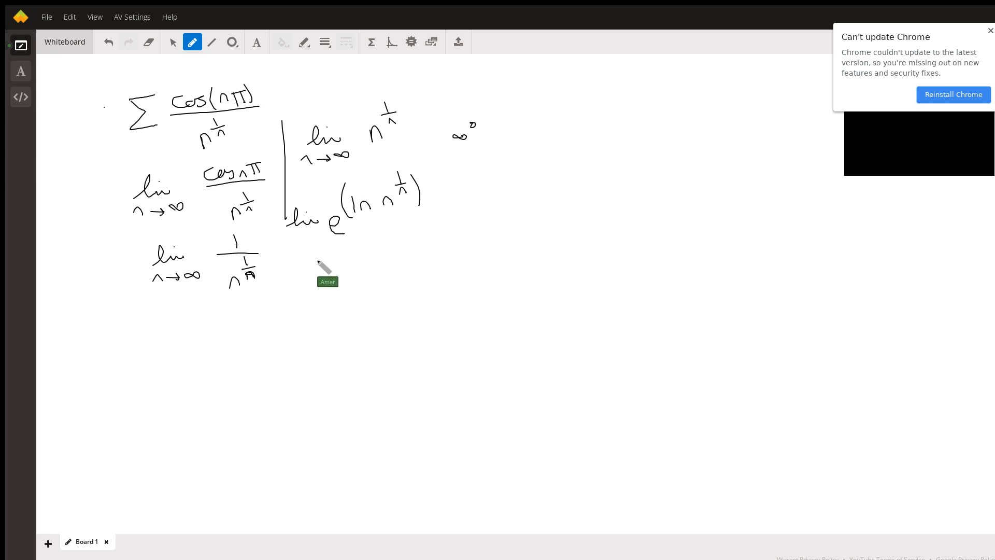
left_click_drag(318, 263, 353, 260)
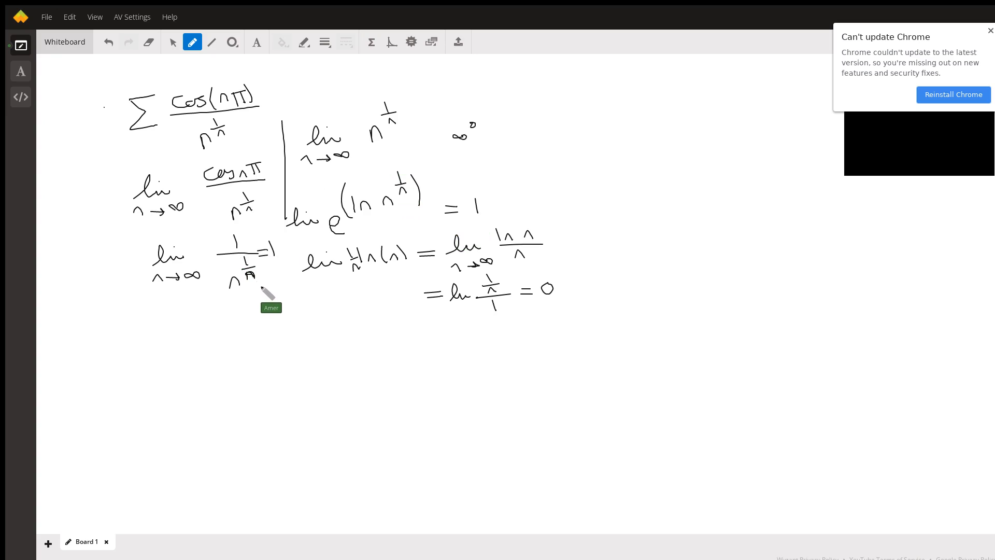
mouse_move(213, 204)
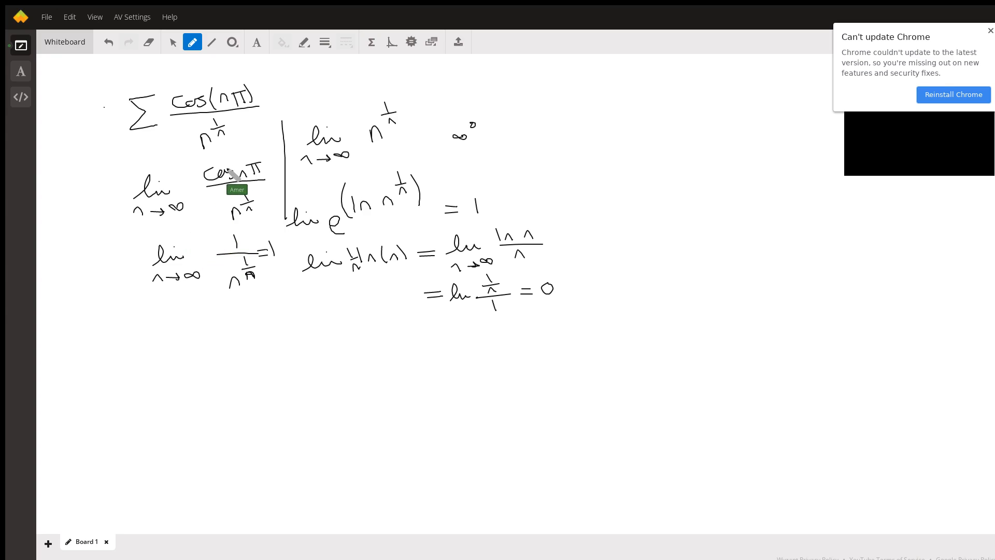
mouse_move(96, 344)
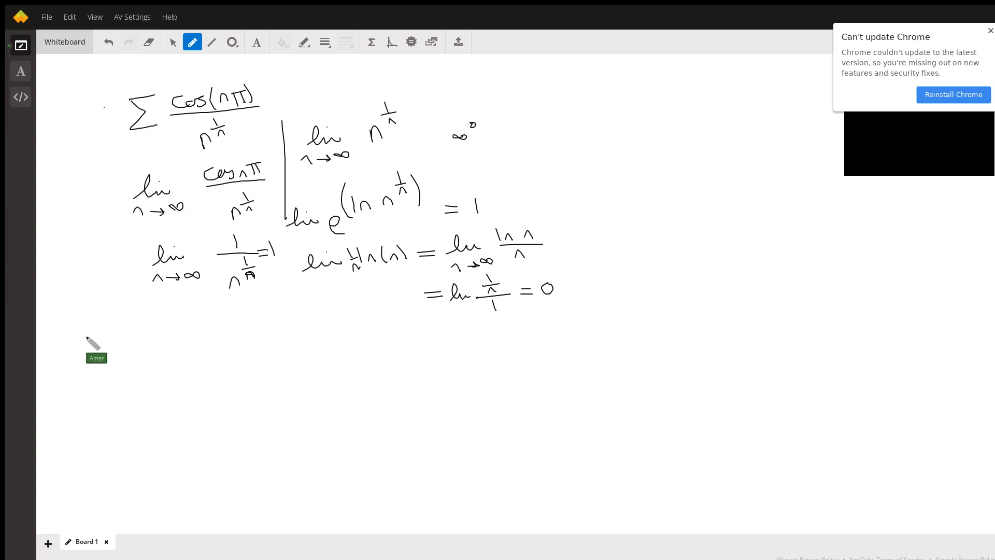
Add Board 2 and write cos(nπ) taking the values 1 and −1.
left_click(48, 544)
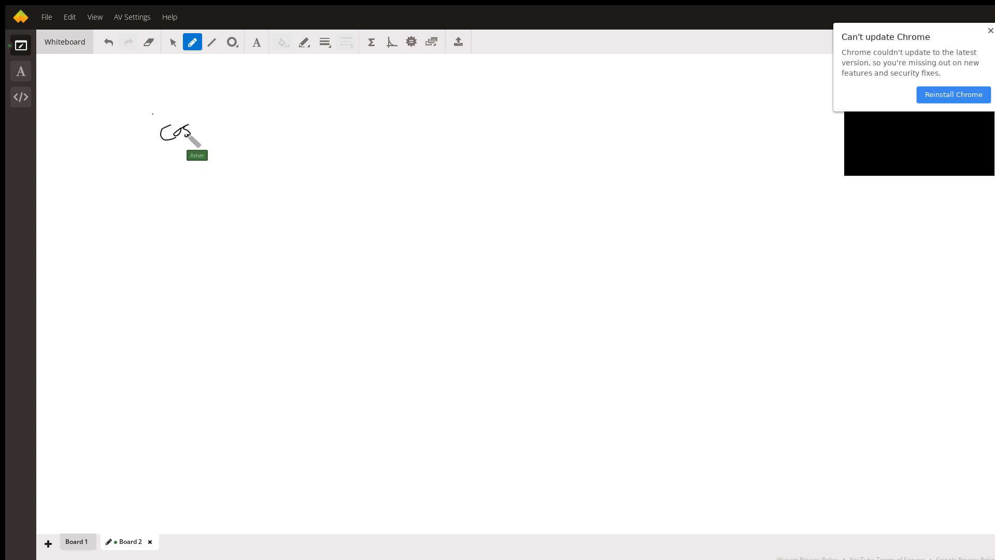
left_click_drag(184, 130, 219, 127)
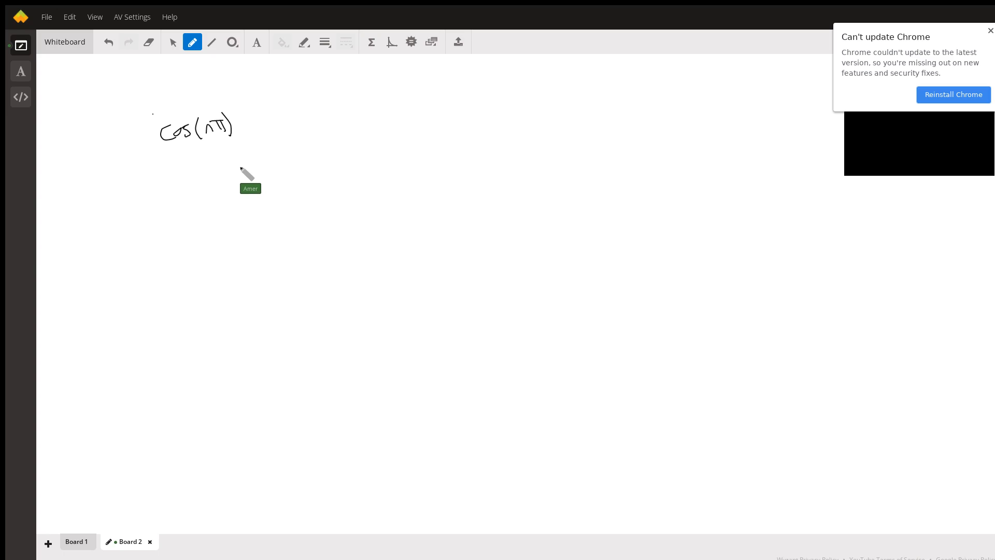
mouse_move(232, 161)
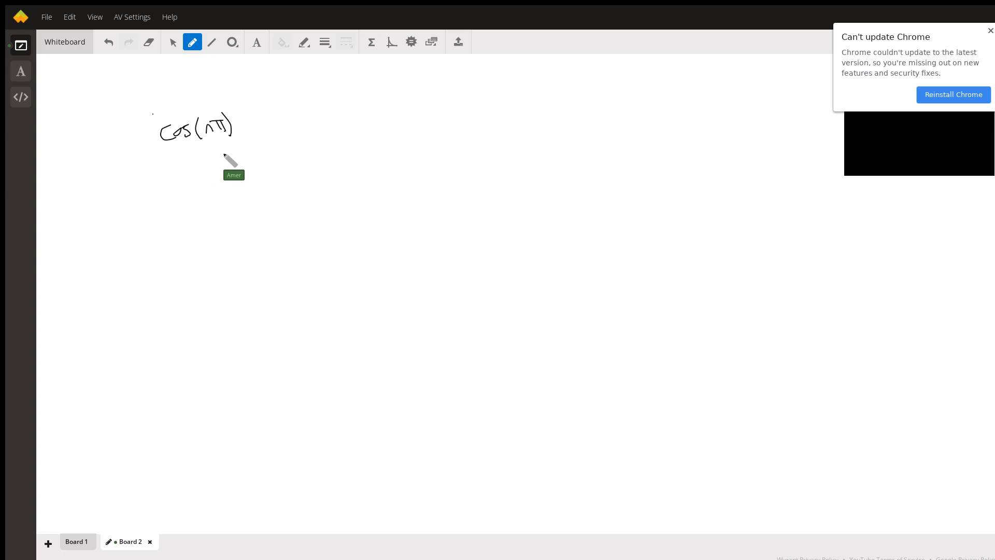
mouse_move(291, 133)
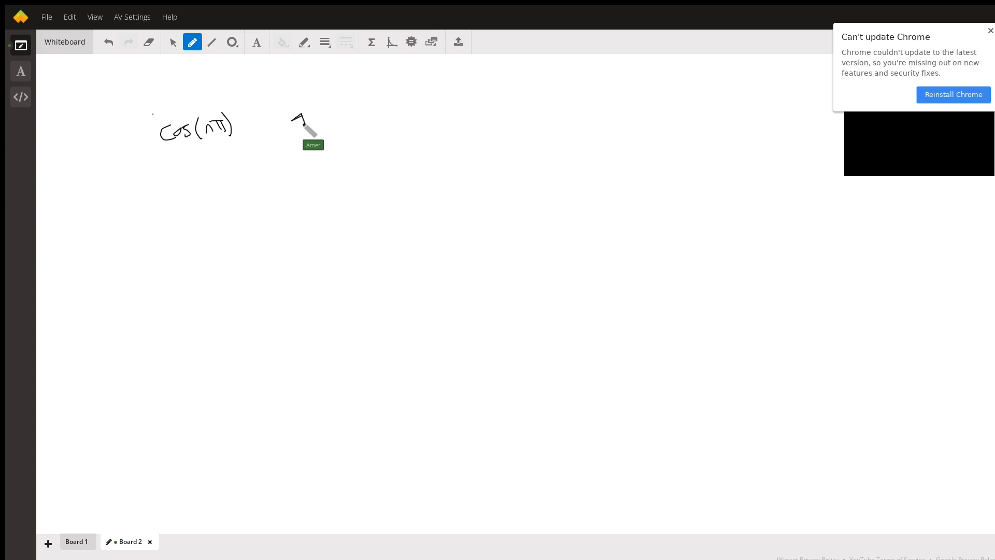
left_click_drag(291, 124, 342, 118)
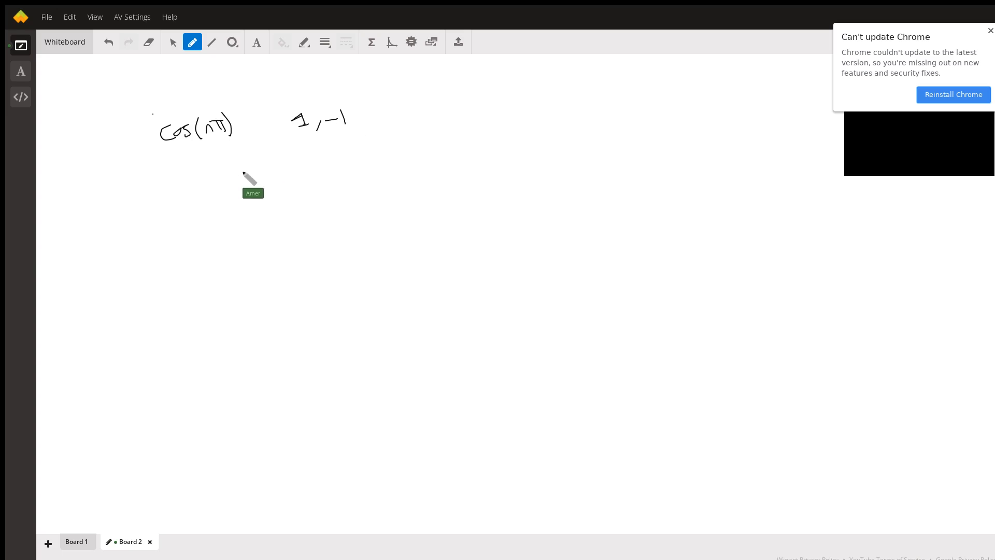
left_click_drag(248, 178, 159, 184)
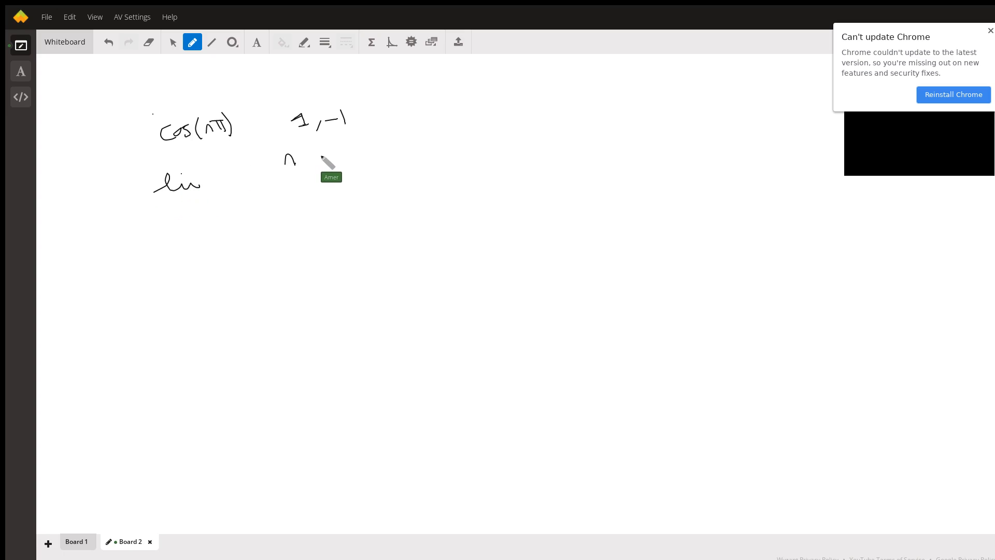
Write the limit of cos nπ/n^(1/n) piecewise: 1 for n even, −1 for n odd.
left_click_drag(323, 153, 374, 156)
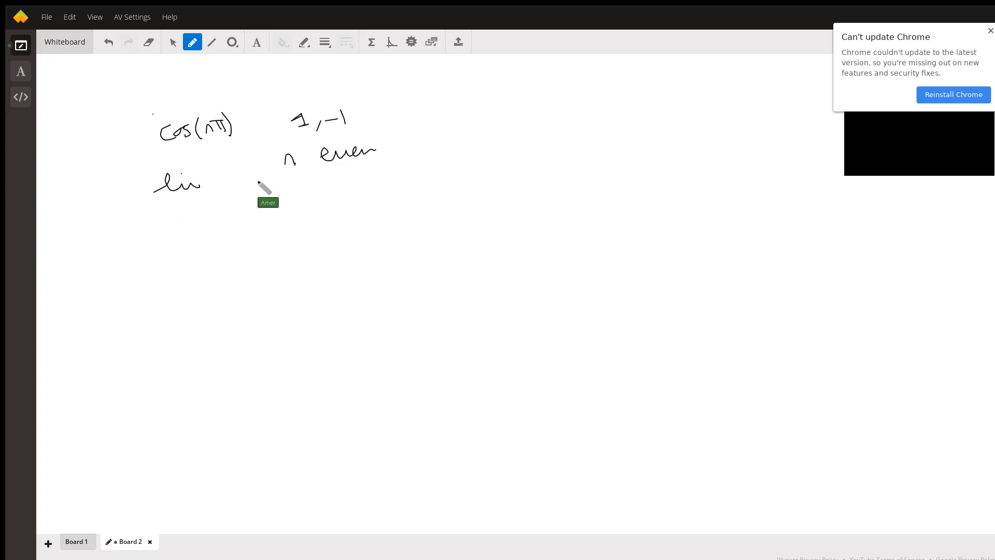
left_click_drag(222, 184, 273, 178)
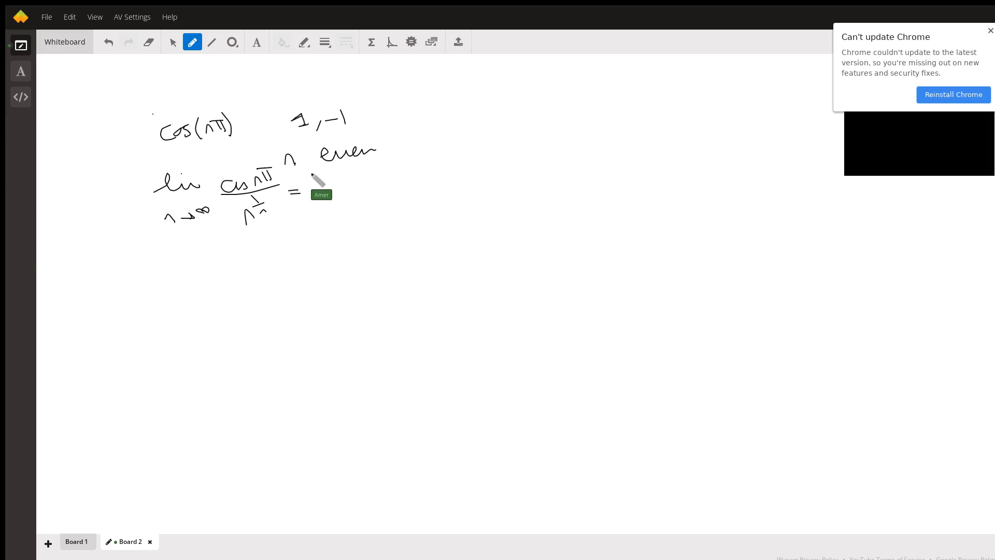
left_click_drag(308, 171, 318, 257)
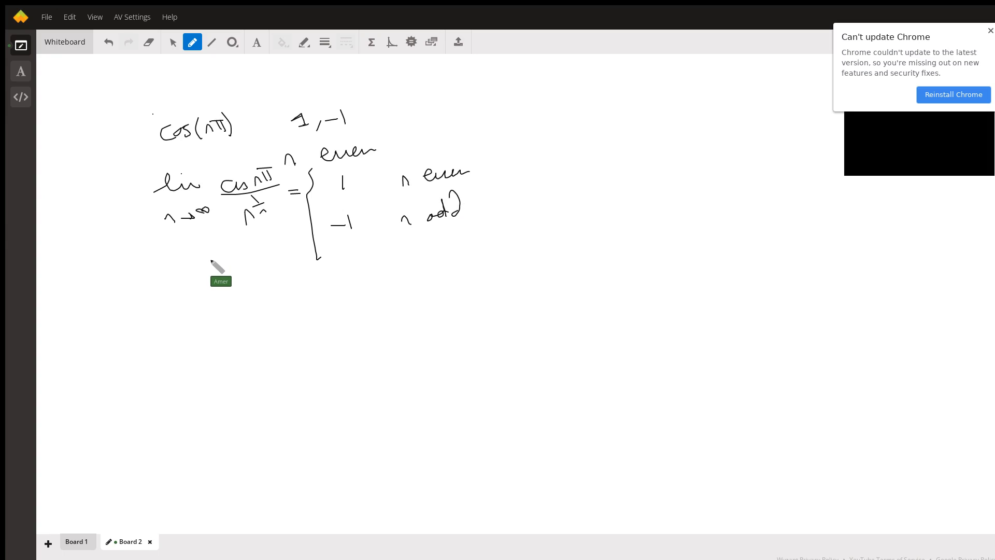
mouse_move(214, 271)
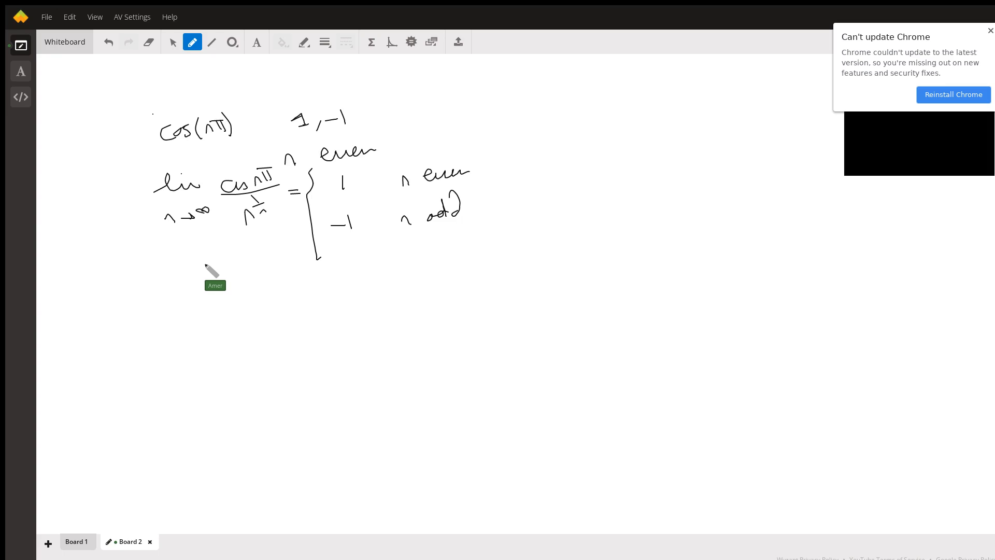
mouse_move(198, 286)
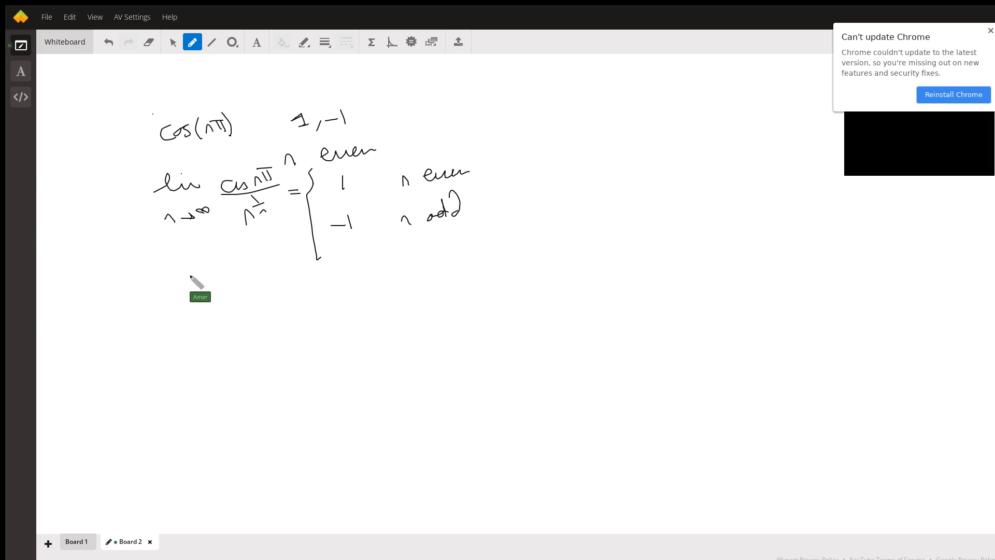
Back on Board 1, draw an arrow from the Σ series down to its lim expression.
left_click(77, 541)
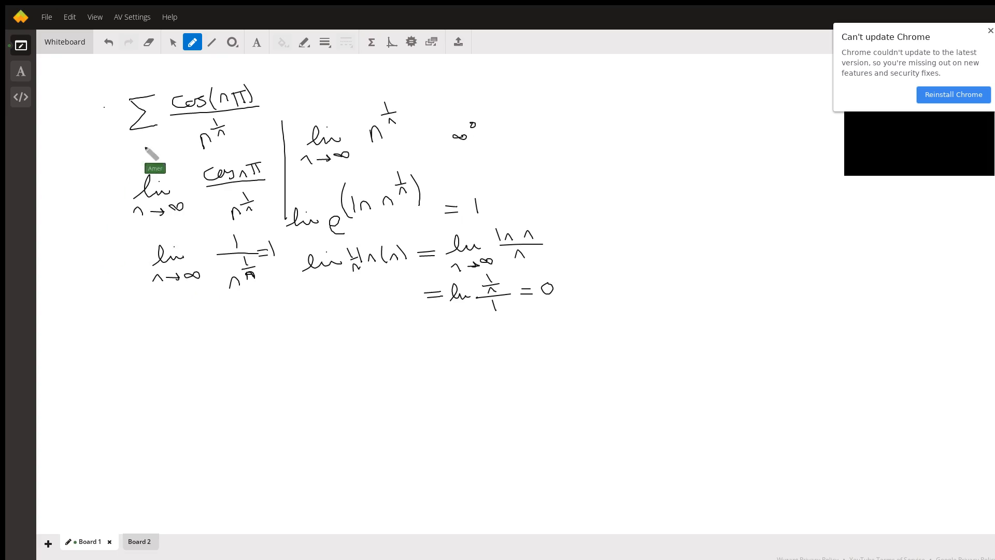
mouse_move(232, 197)
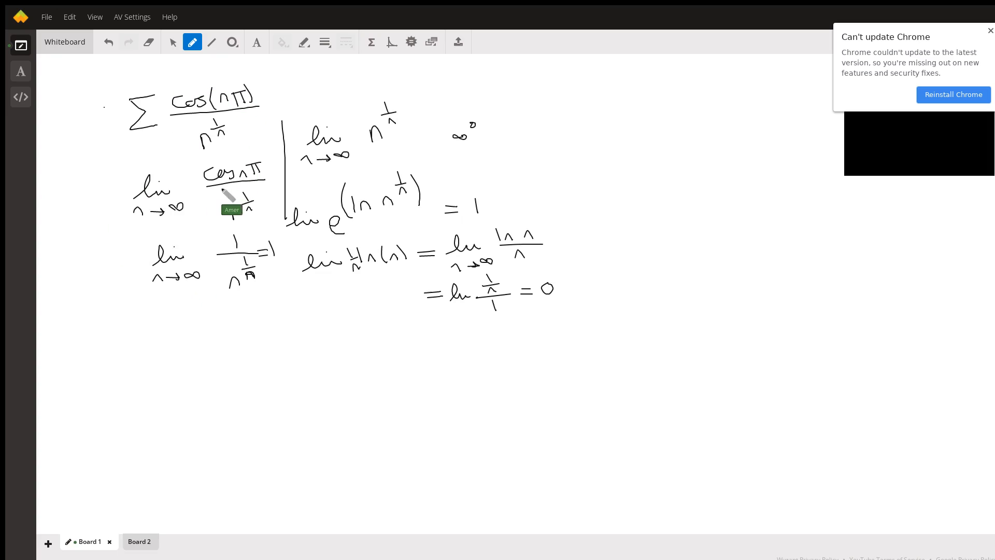
left_click_drag(121, 130, 134, 177)
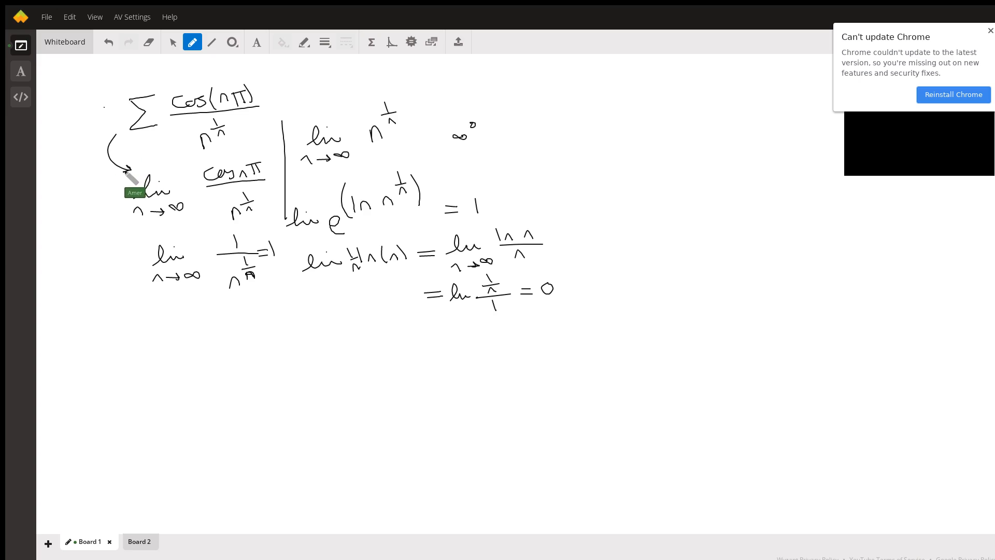
mouse_move(175, 63)
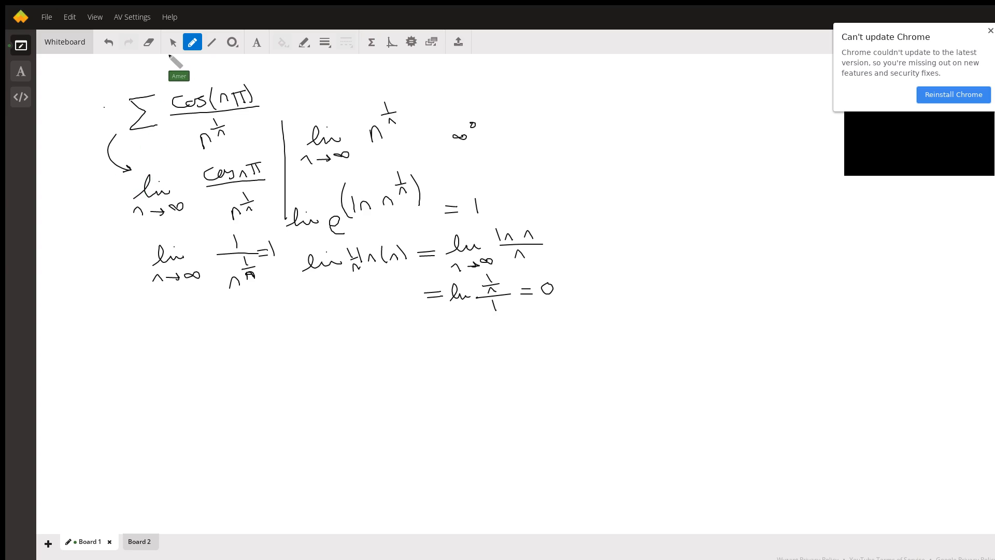